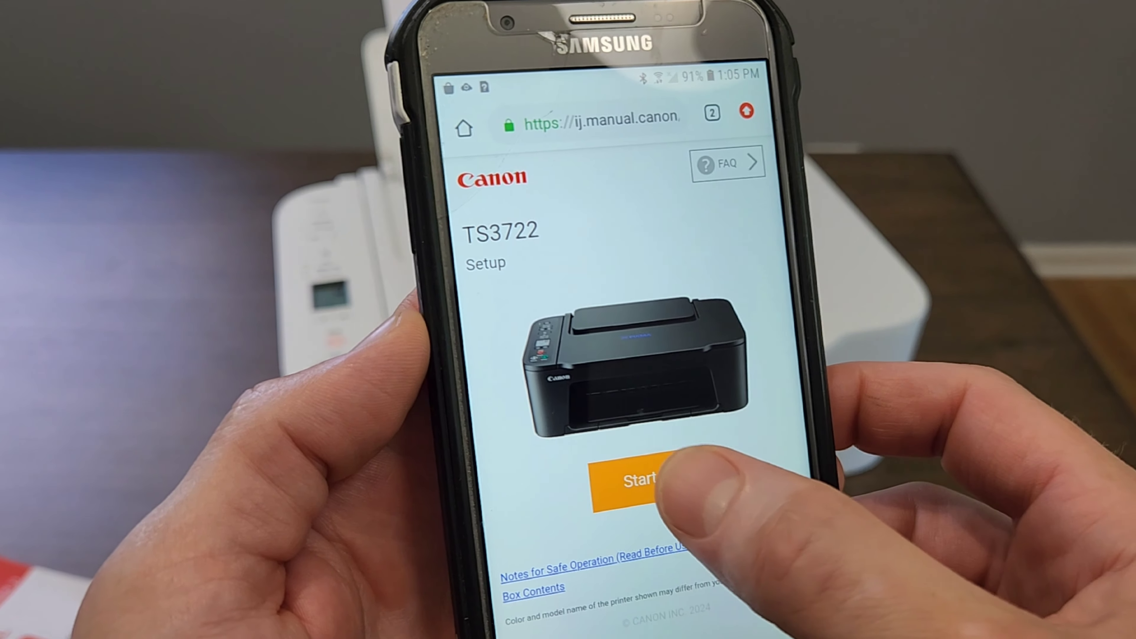
# Start the TS3722 setup guide and reach its 'Connecting to a Smartphone (Android)' step
pyautogui.click(636, 481)
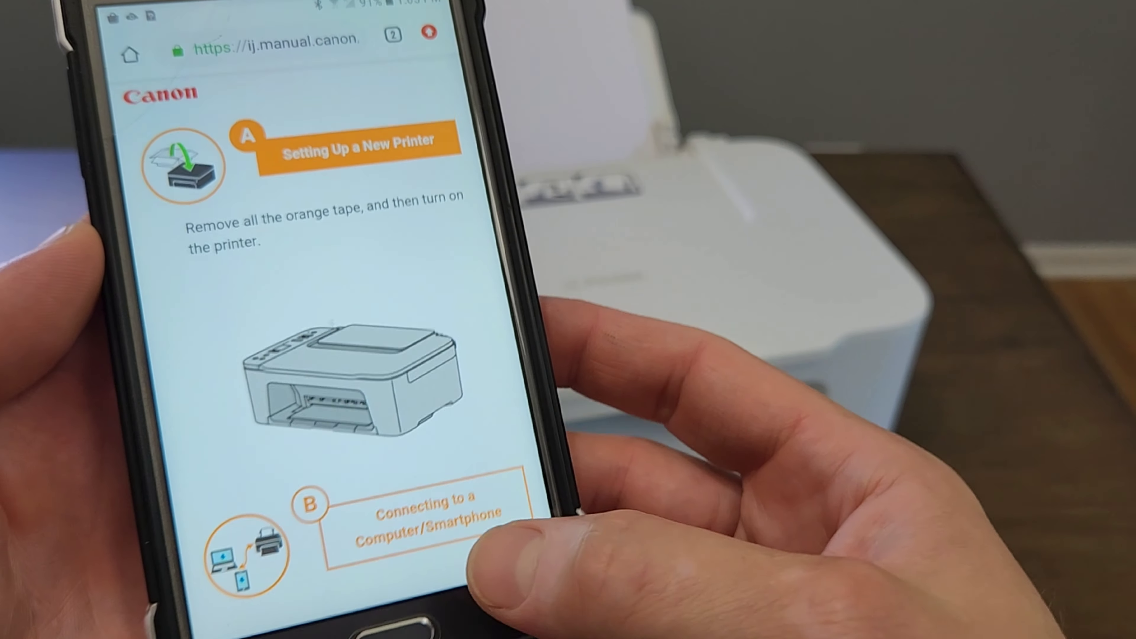
pyautogui.click(471, 493)
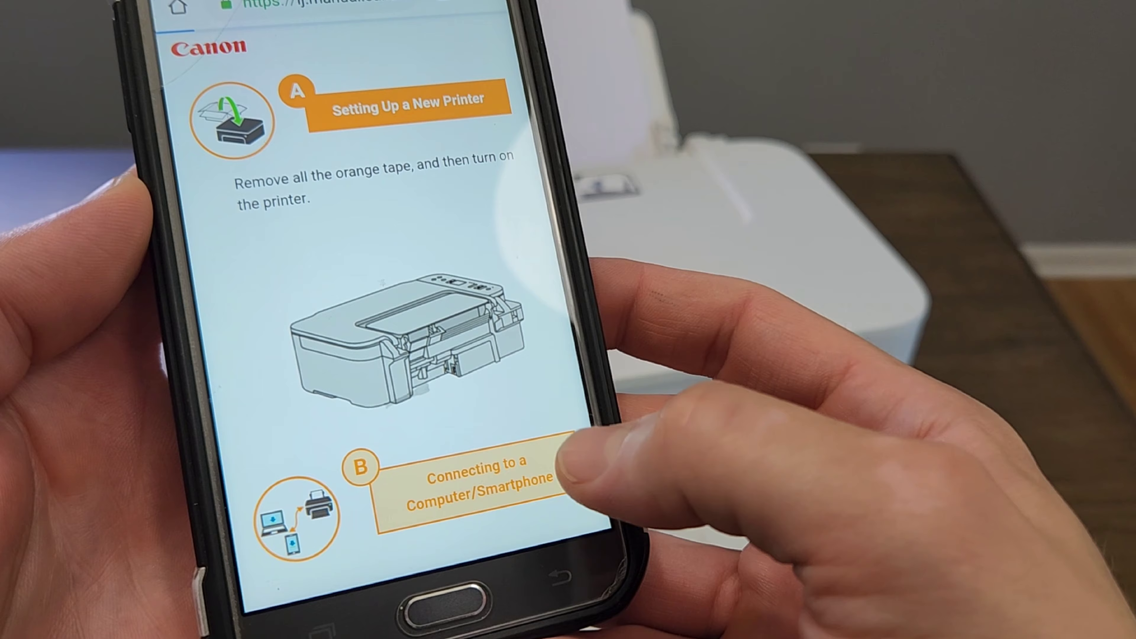
pyautogui.click(478, 485)
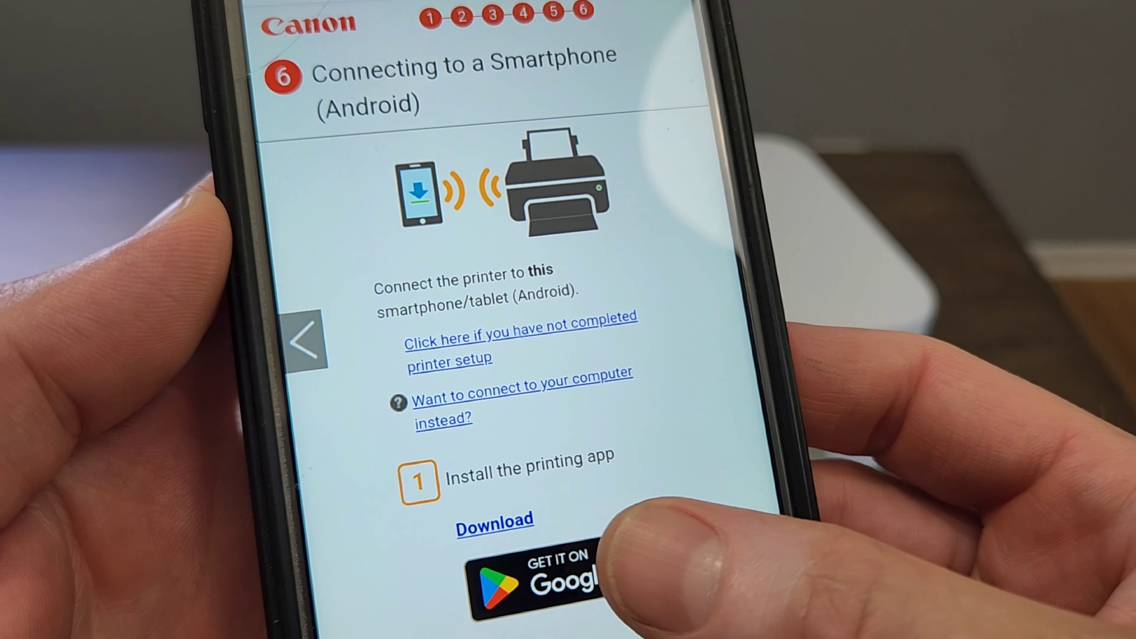
# Follow the Google Play badge and launch Canon PRINT from its store page
pyautogui.click(536, 587)
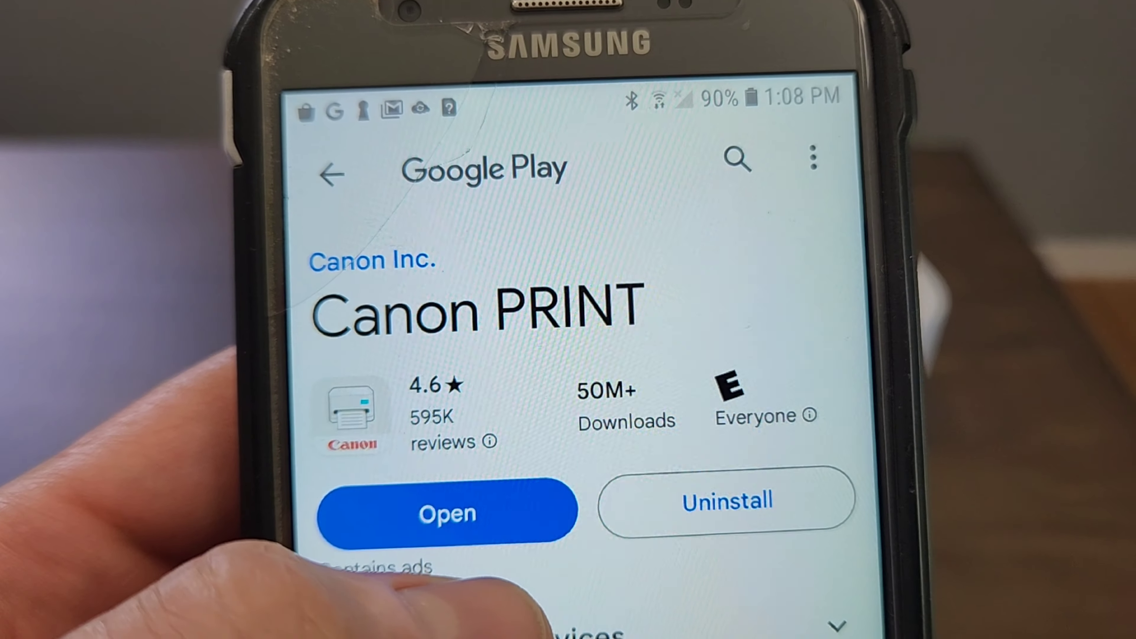
pyautogui.click(447, 511)
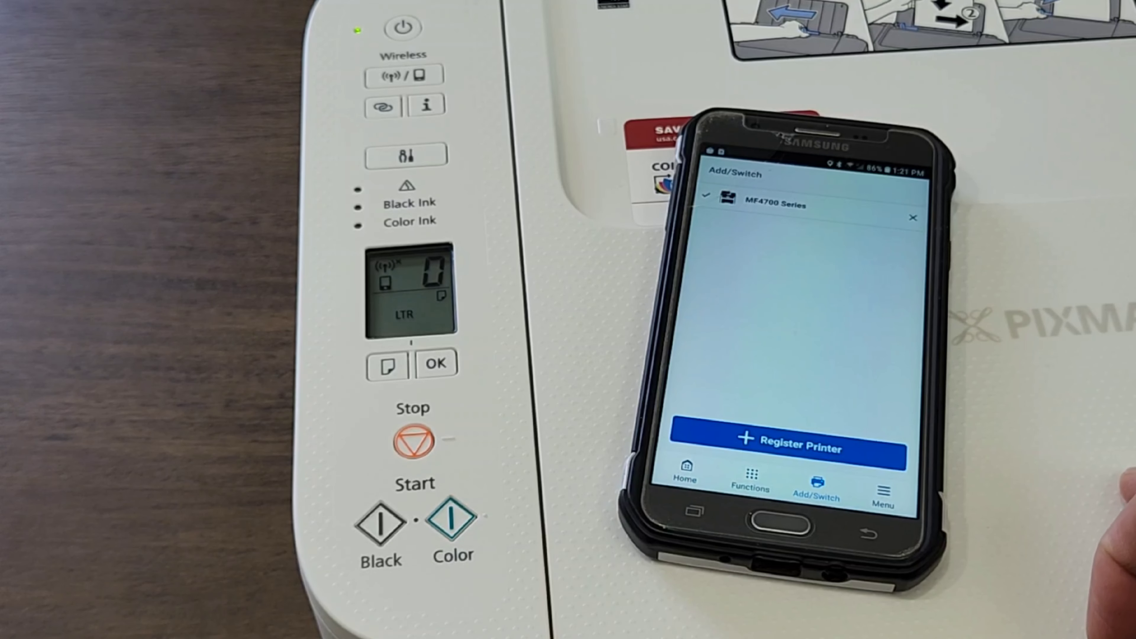
# Start Register Printer from the Add/Switch tab alongside the MF4700 Series
pyautogui.click(787, 444)
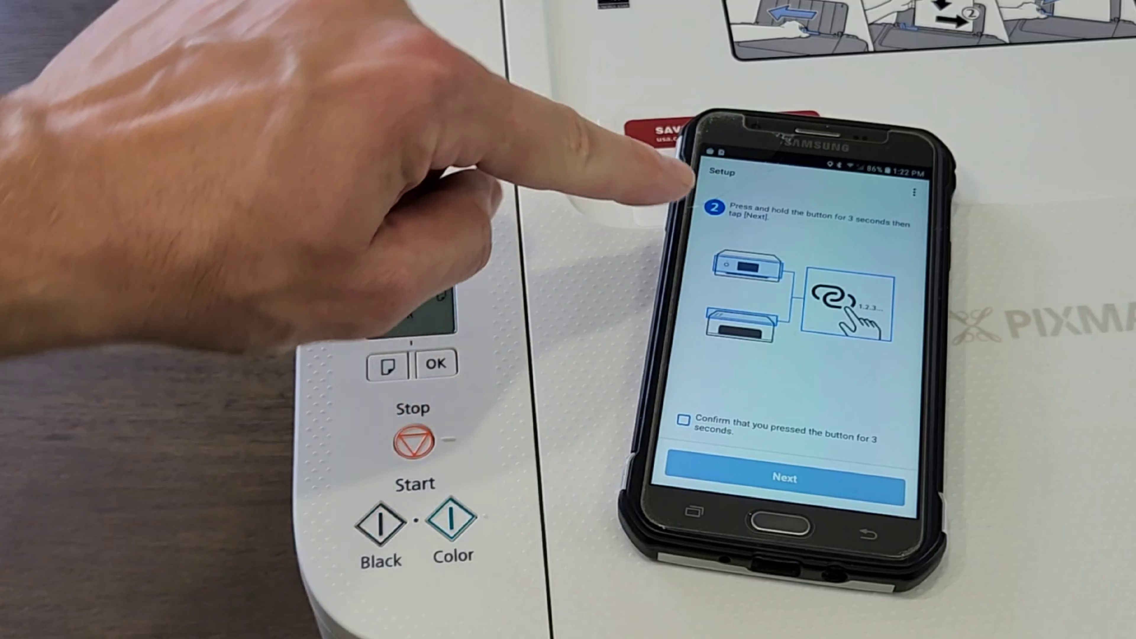
# Tick the confirmation that the wireless connect button was held for three seconds
pyautogui.click(384, 105)
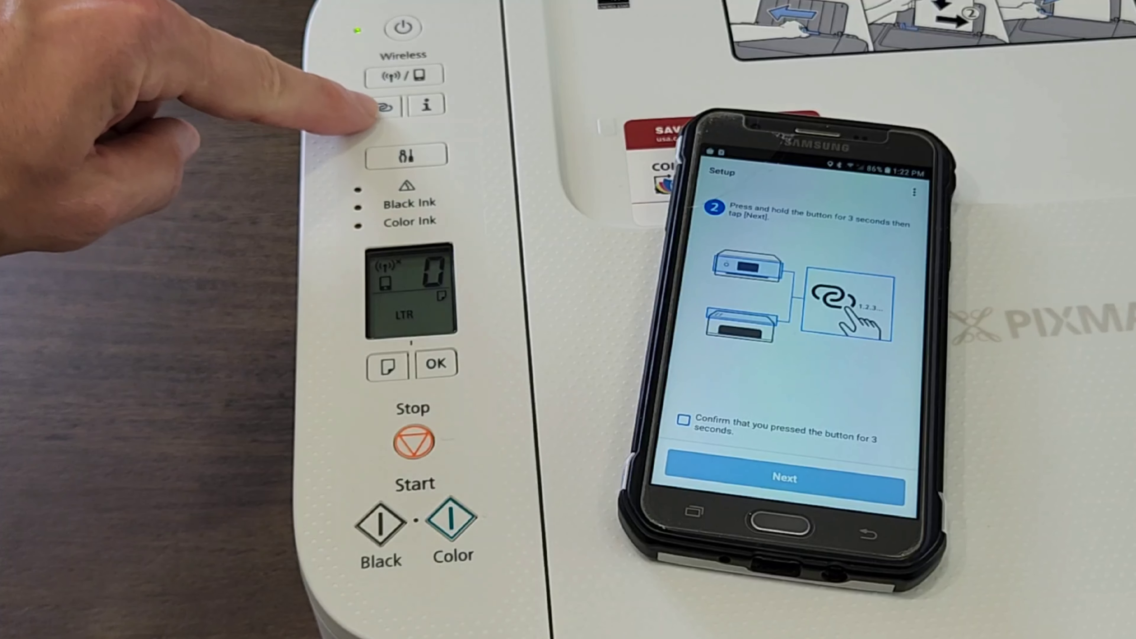
pyautogui.click(383, 106)
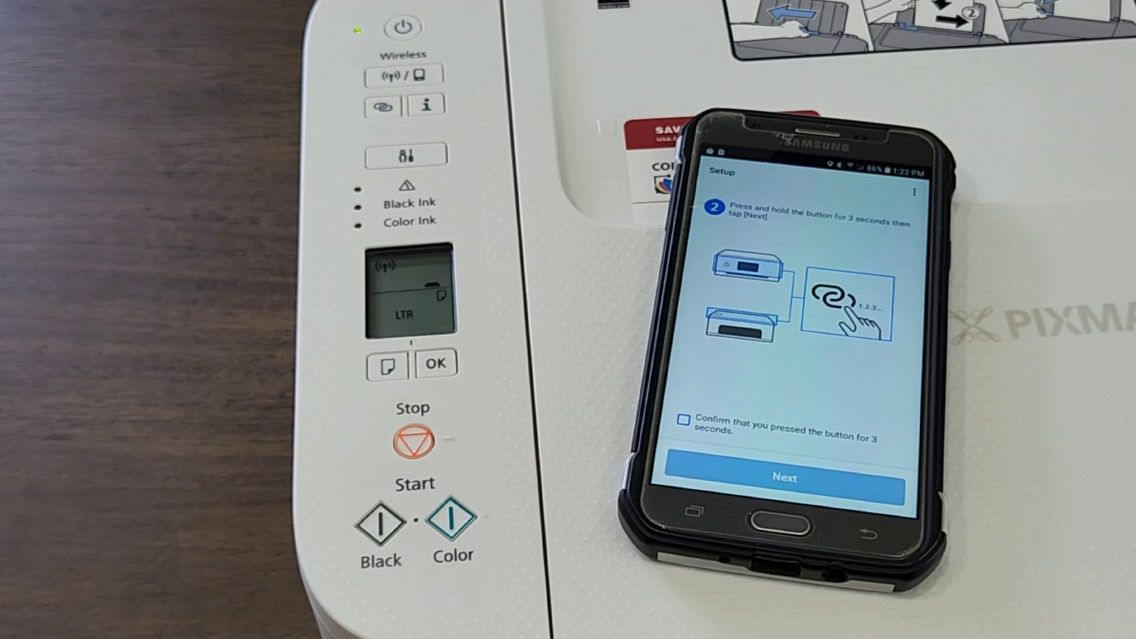
pyautogui.click(681, 420)
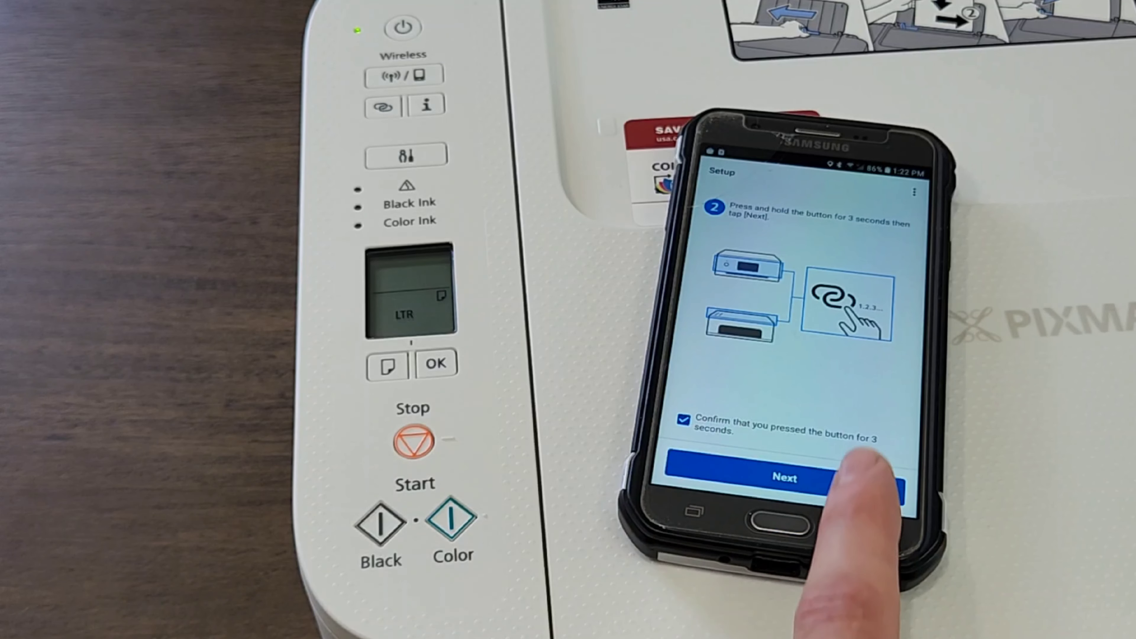
# Find the TS3700 series printer and agree to join it to the Verizon_9CWFXR router
pyautogui.click(784, 478)
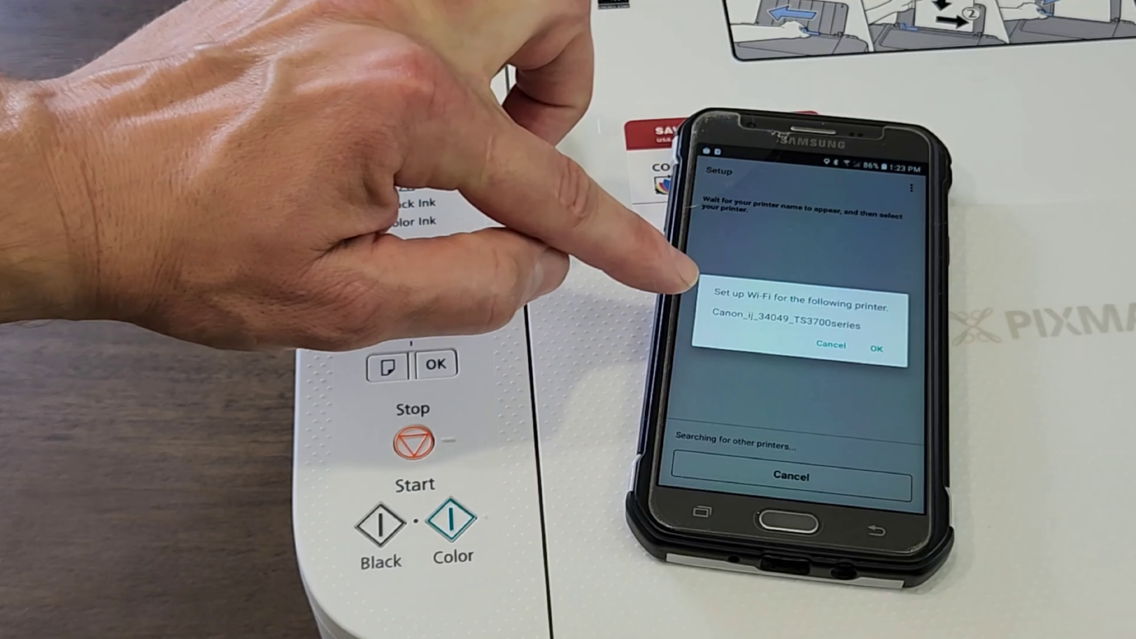
pyautogui.click(875, 348)
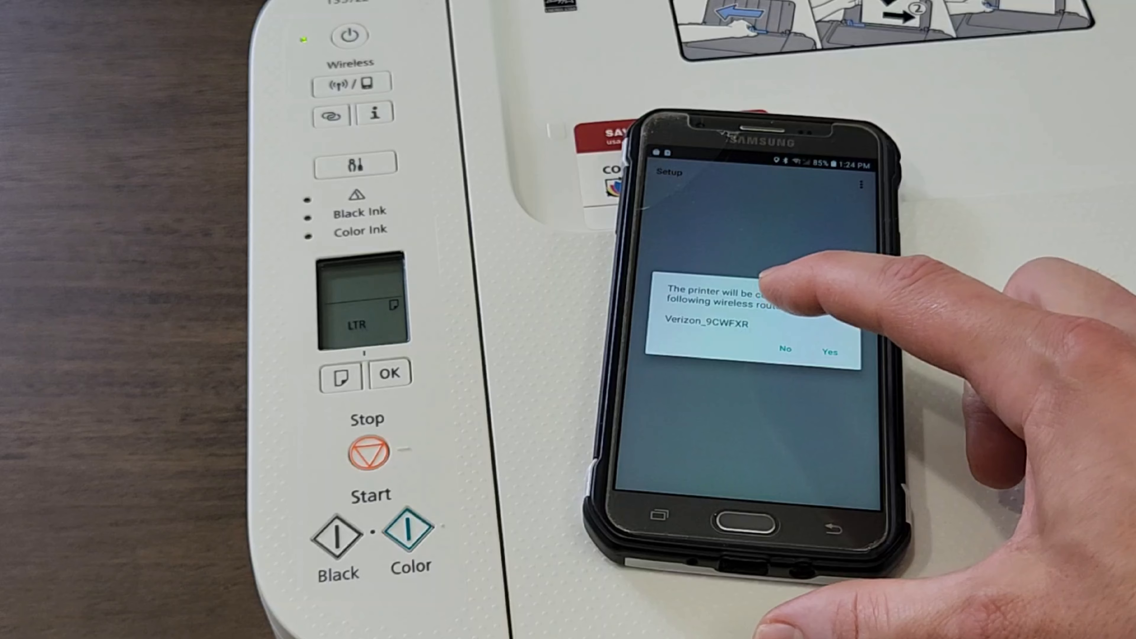
pyautogui.click(829, 351)
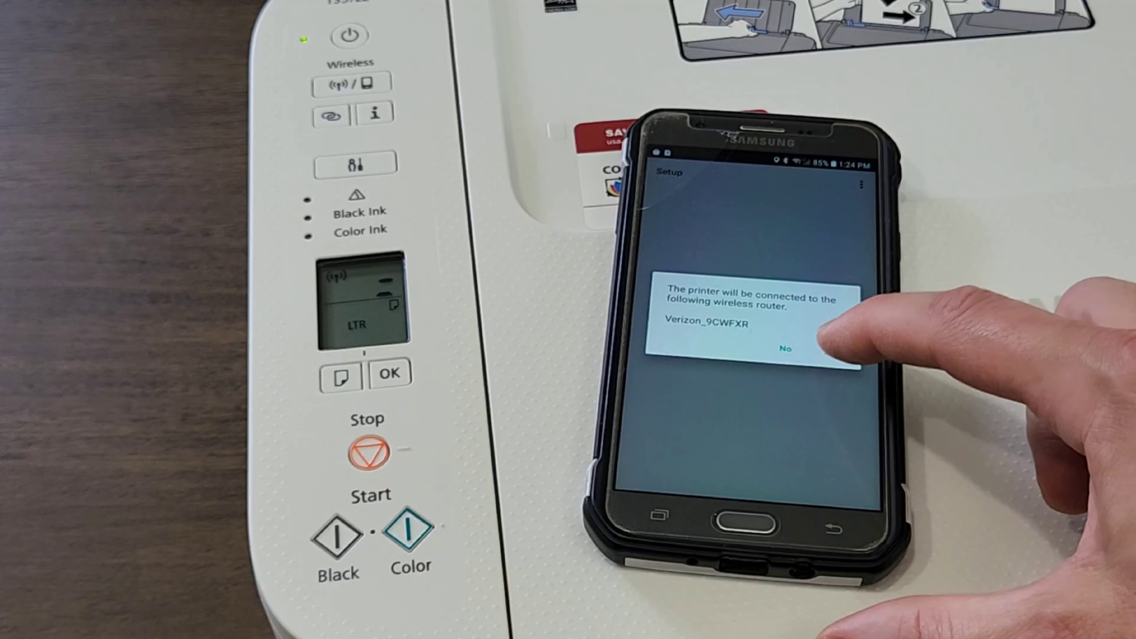
pyautogui.click(785, 348)
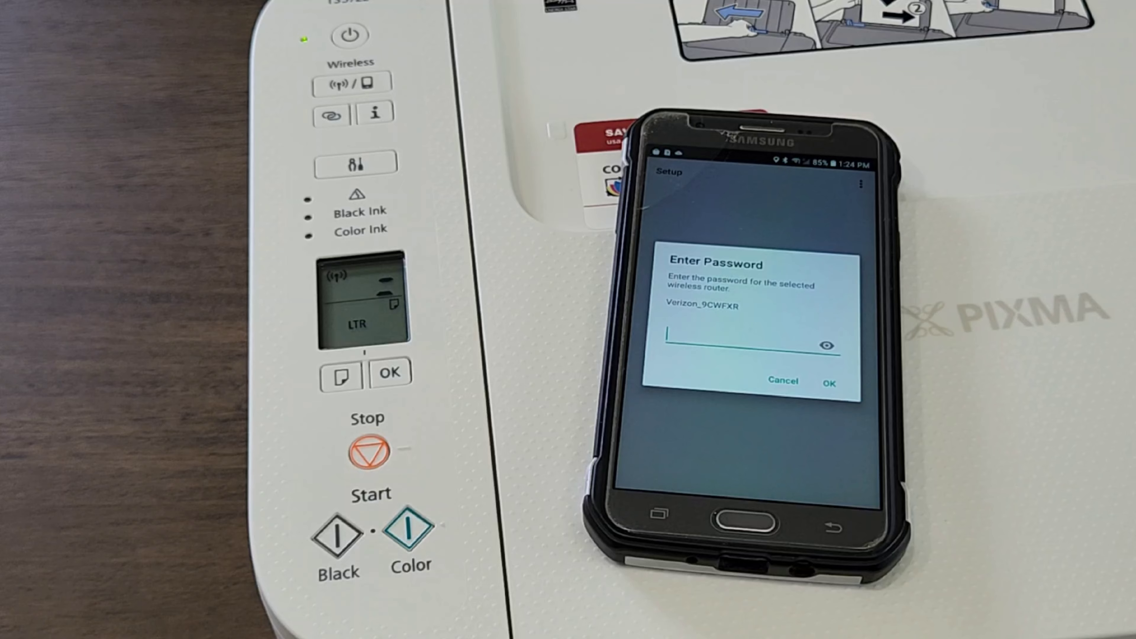
# Enter the Verizon_9CWFXR password and submit it to start communicating with the printer
pyautogui.click(747, 345)
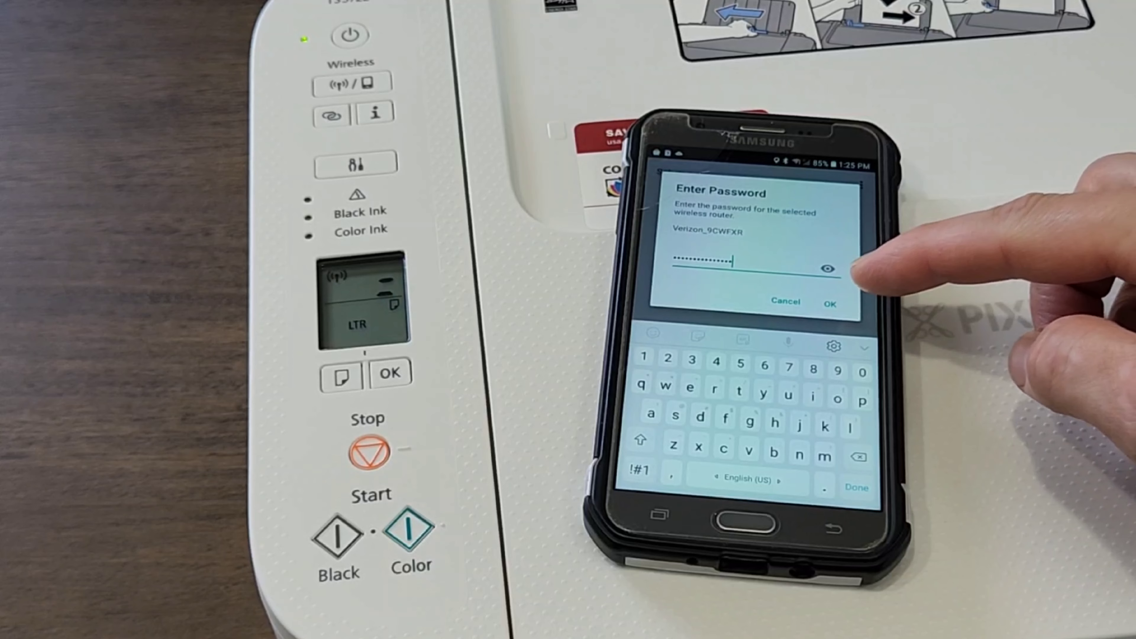
pyautogui.click(829, 303)
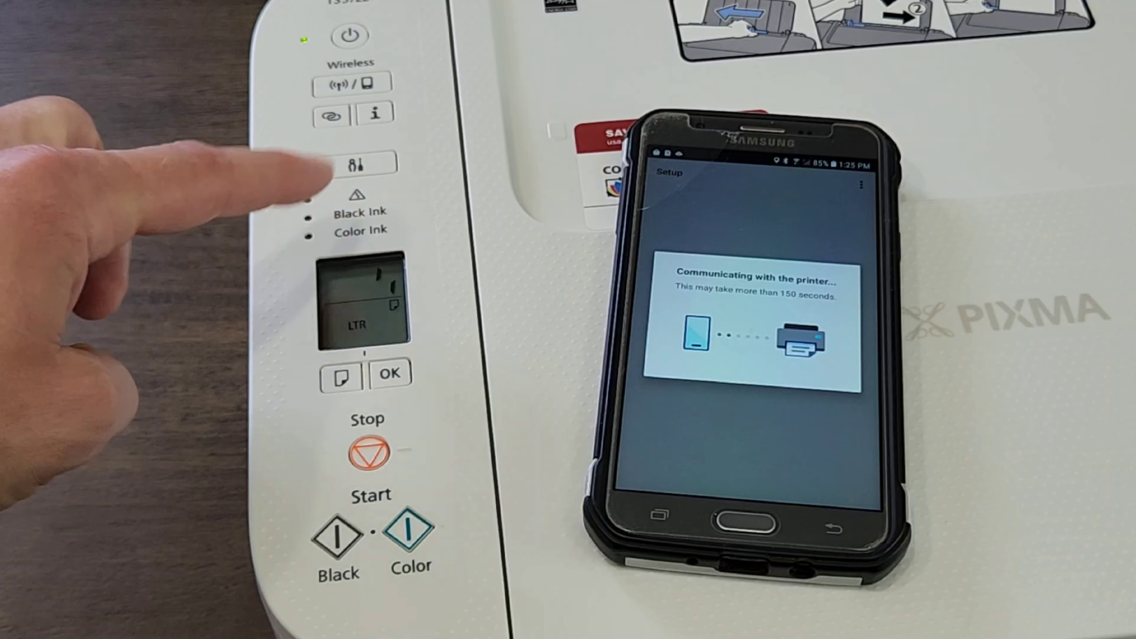
# Answer the auto-update dialog and dismiss the photo and Try it out screens
pyautogui.click(356, 163)
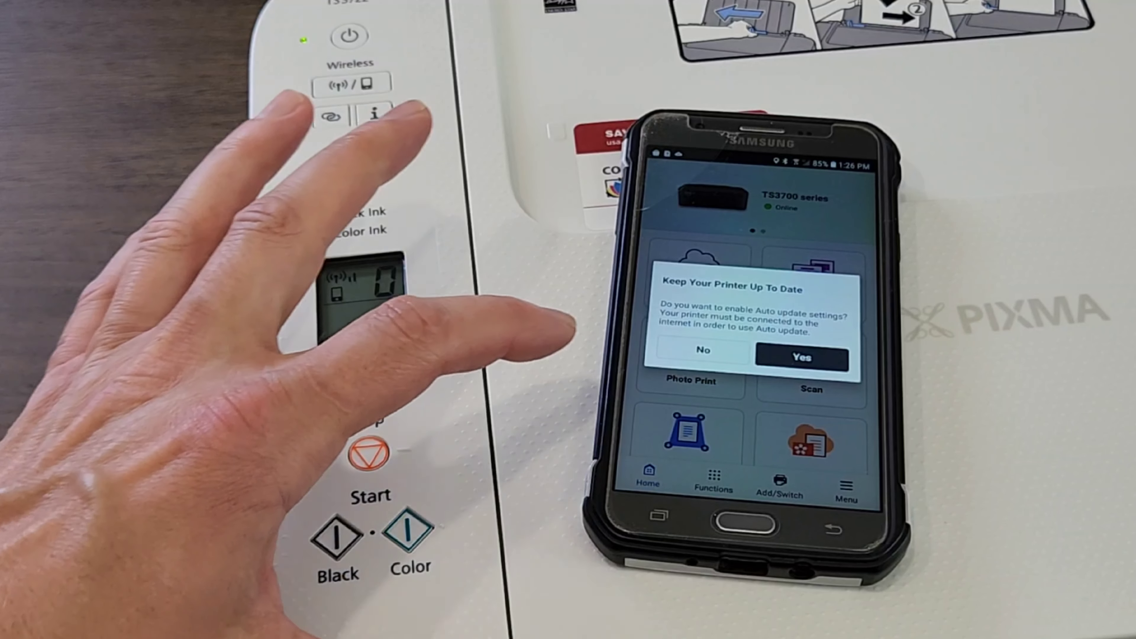
pyautogui.click(800, 358)
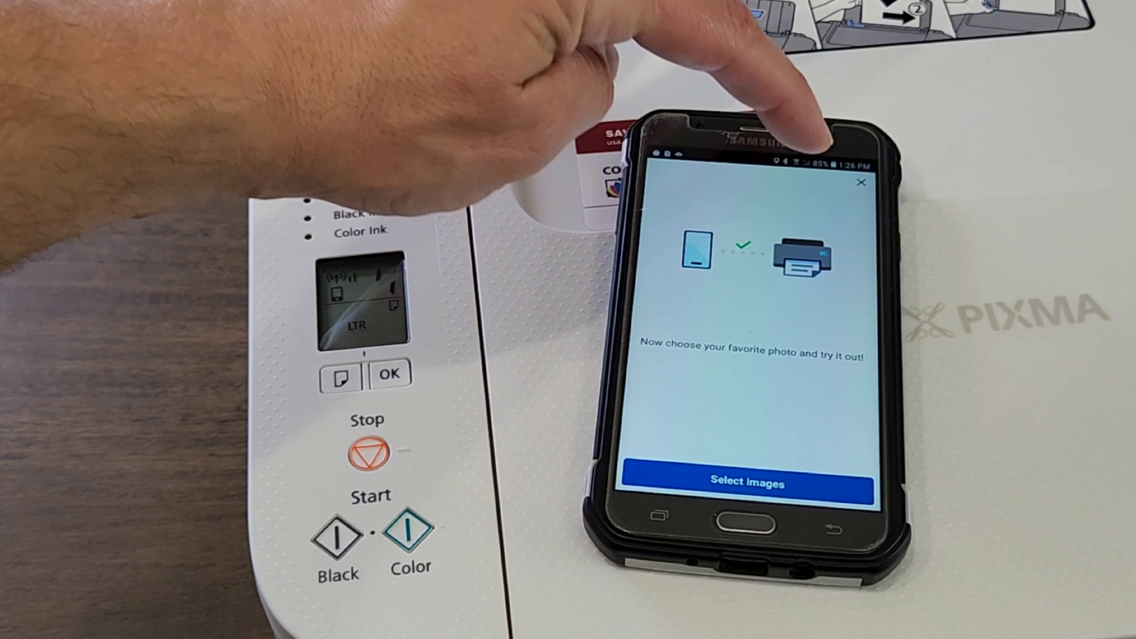
pyautogui.click(747, 483)
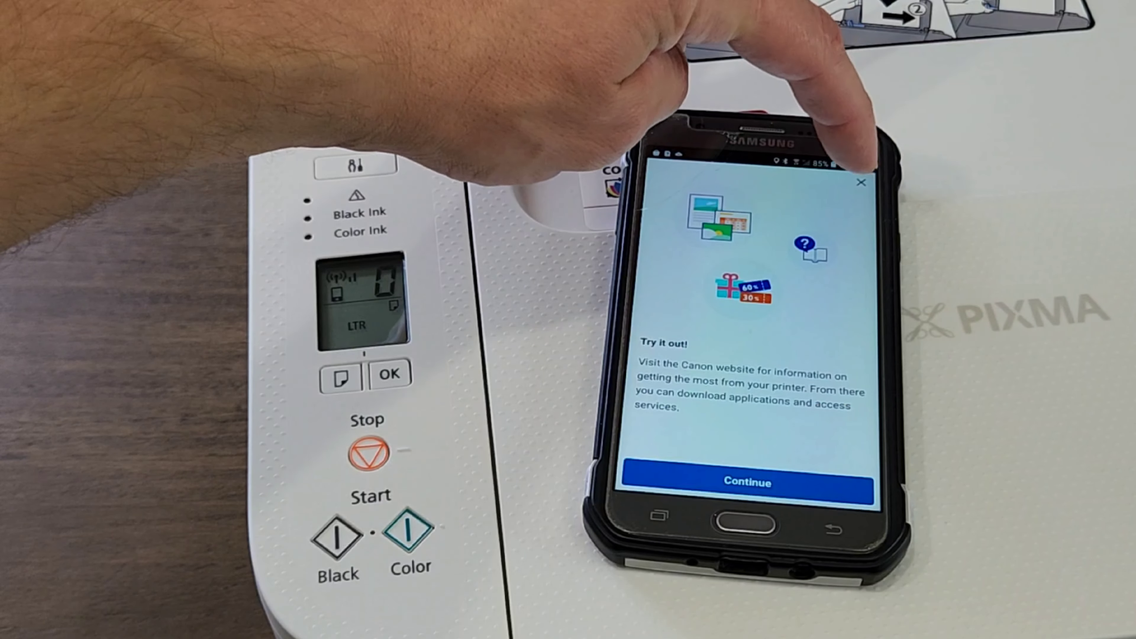
pyautogui.click(747, 482)
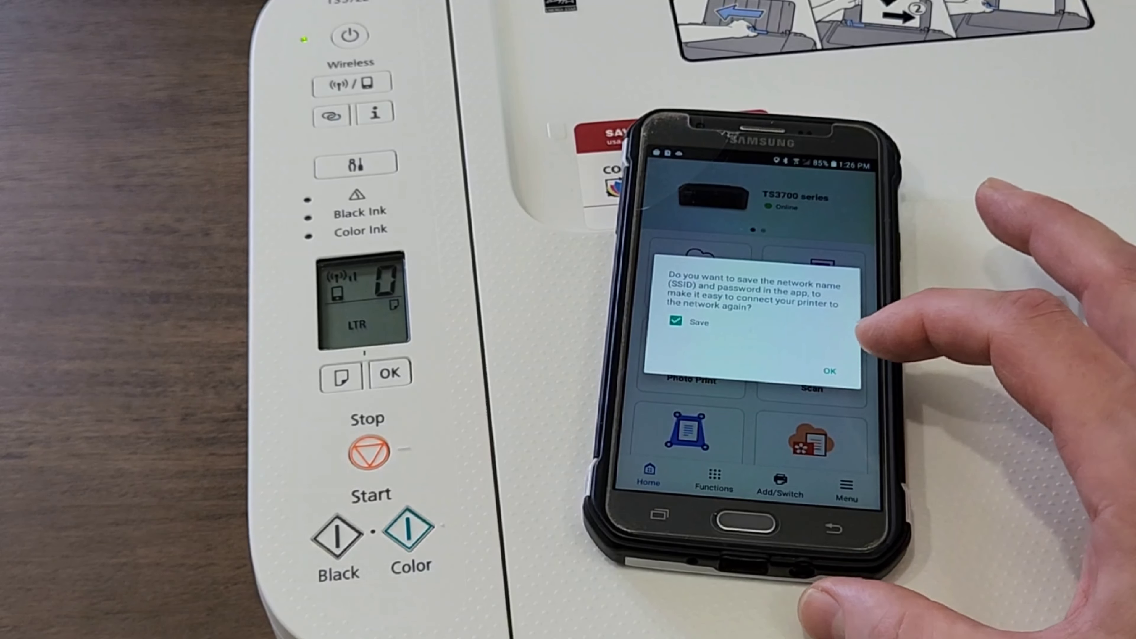
# Keep Save checked and confirm storing the network name and password
pyautogui.click(830, 371)
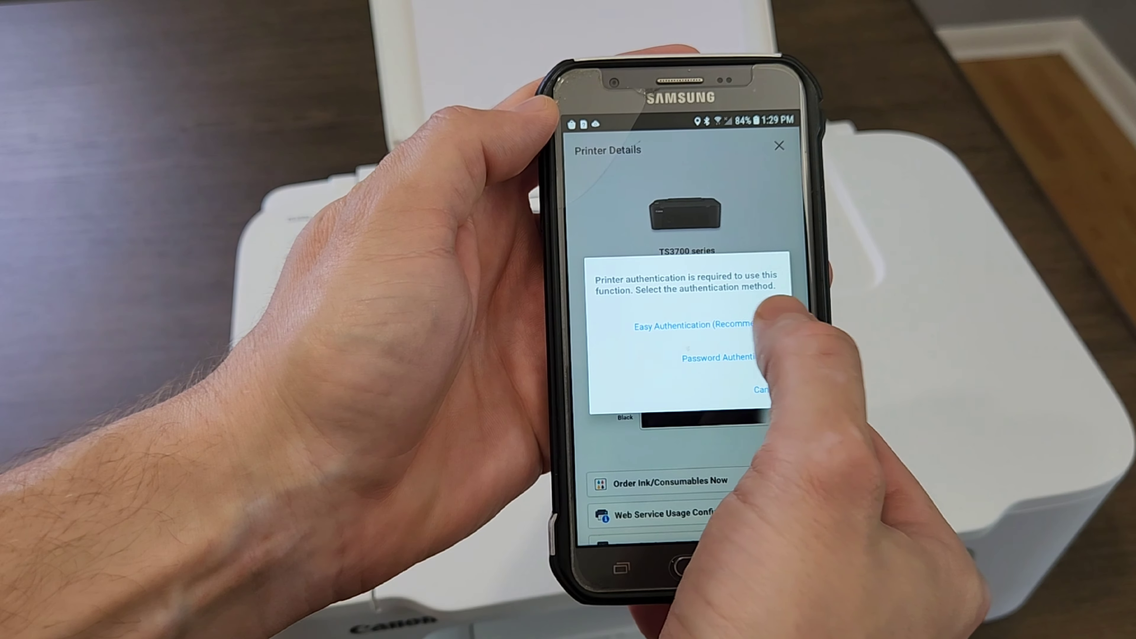
# Choose Easy Authentication and start a Nozzle Check print from Utilities
pyautogui.click(684, 324)
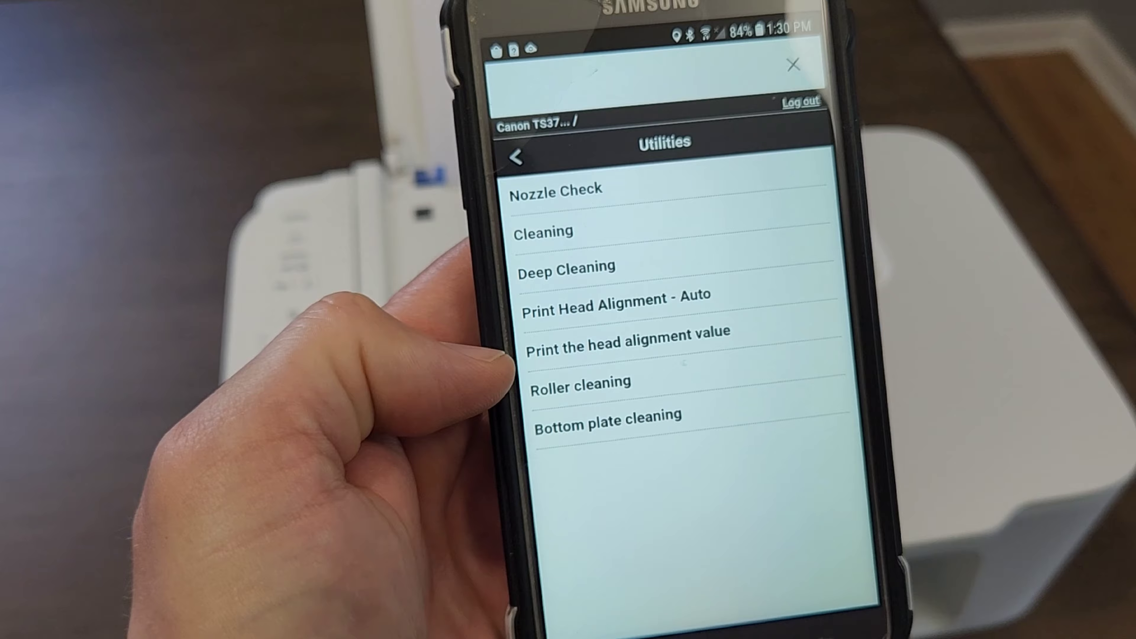
pyautogui.click(557, 189)
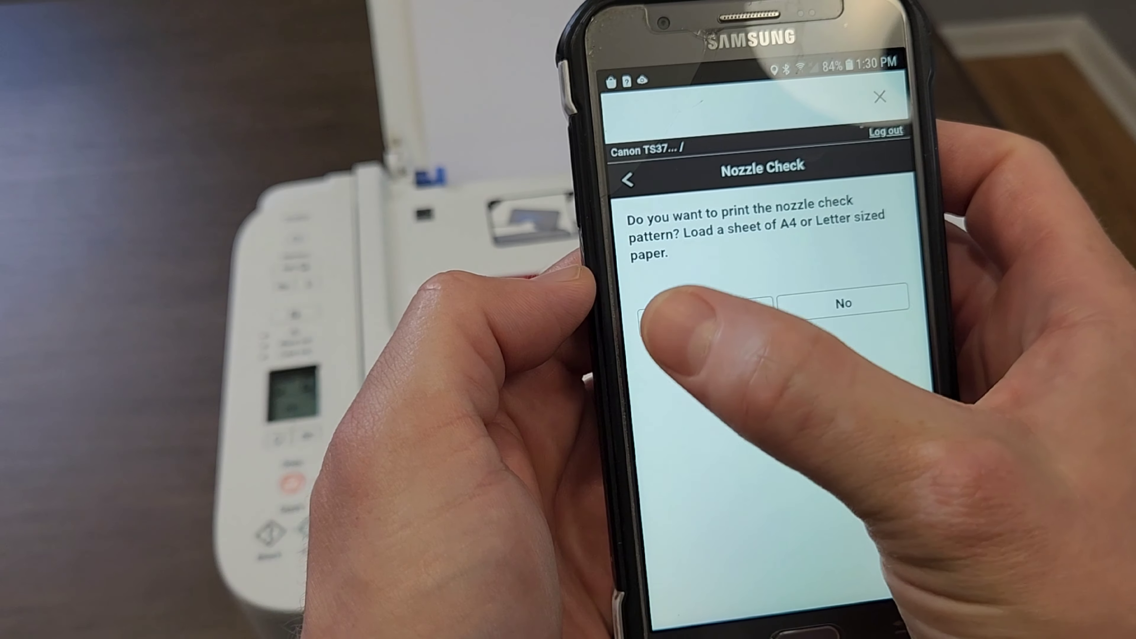
pyautogui.click(703, 303)
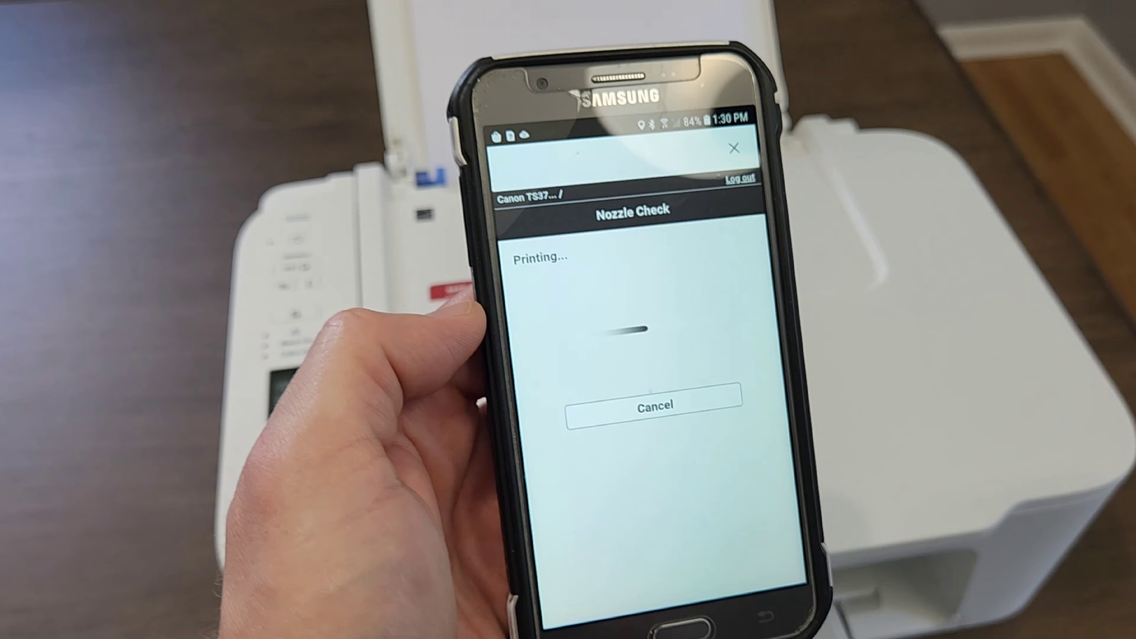